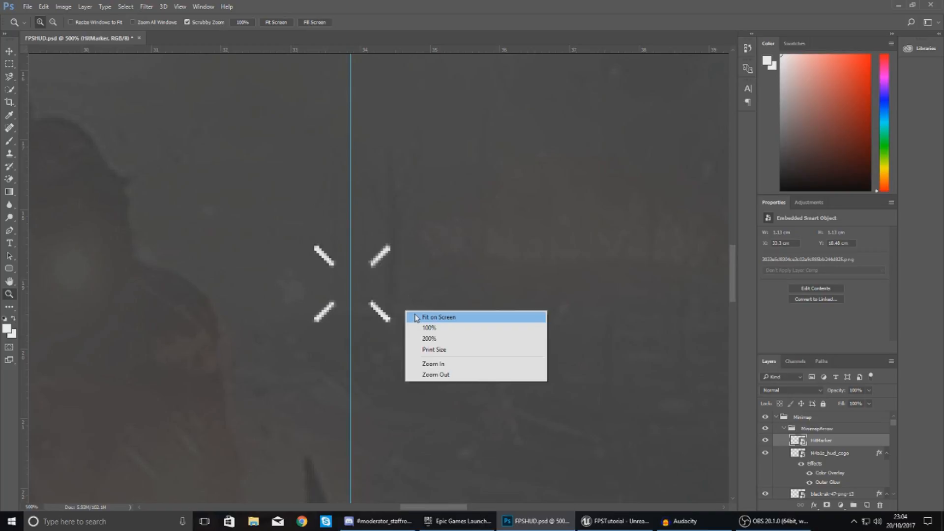
Step: Fit the whole FPSHUD mockup on screen with the Zoom tool
{"action": "left_click", "coordinate": [438, 317]}
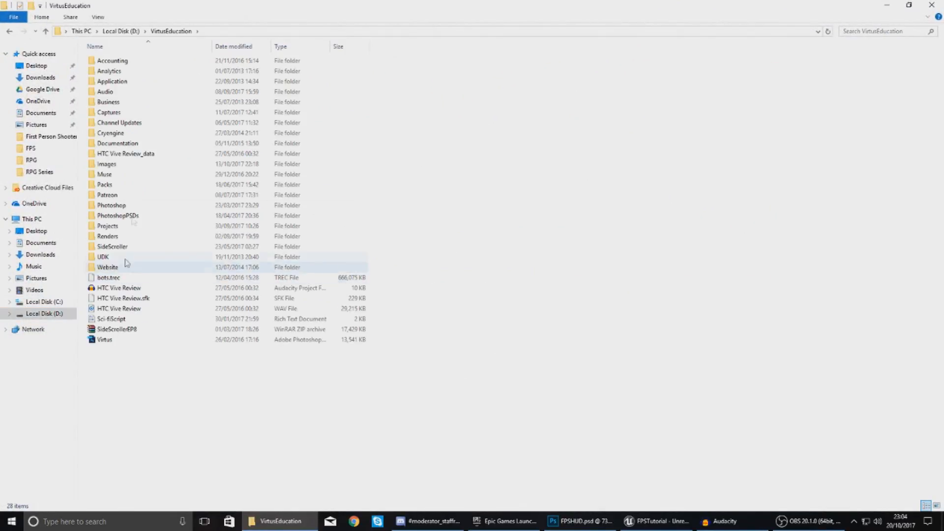
Step: Browse Desktop > FPSAssets > HUD_Export to see the exported HitMarker, then return to Photoshop
{"action": "left_click", "coordinate": [36, 65]}
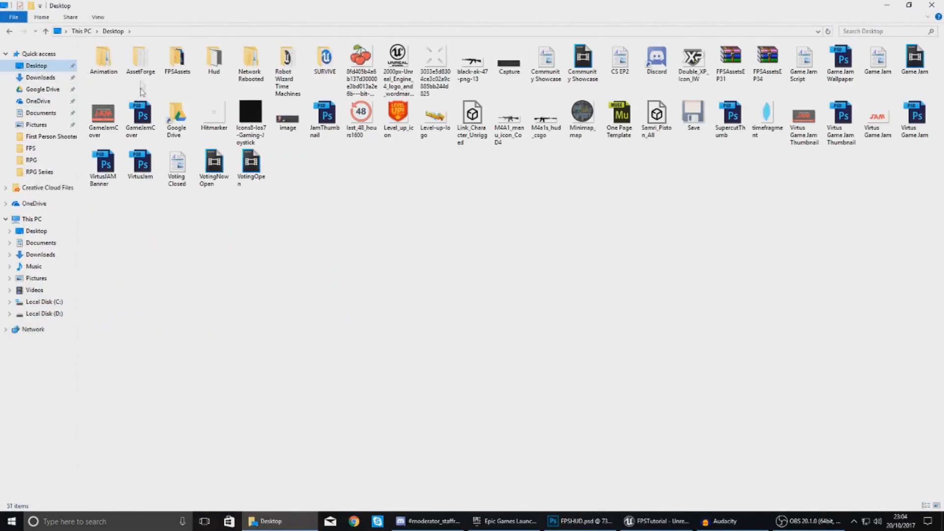
{"action": "double_click", "coordinate": [178, 57]}
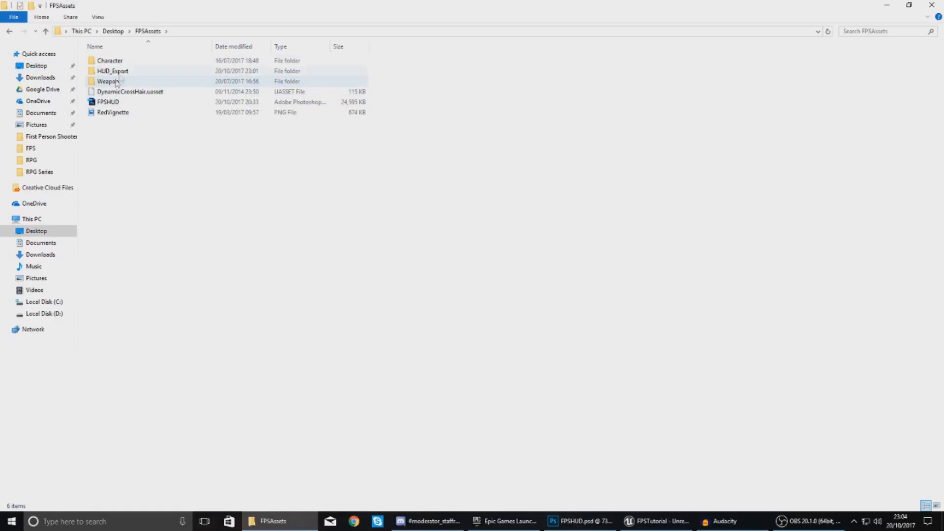
{"action": "double_click", "coordinate": [113, 71]}
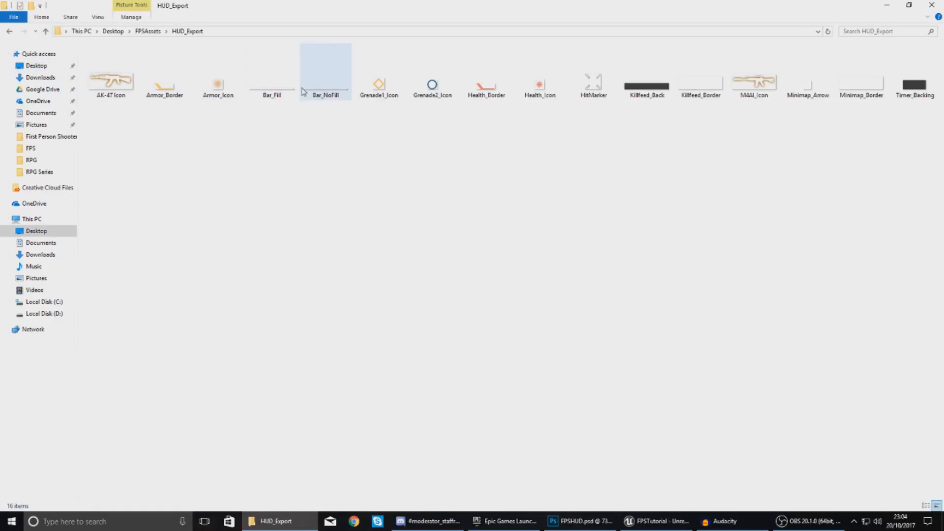
{"action": "left_click", "coordinate": [593, 82]}
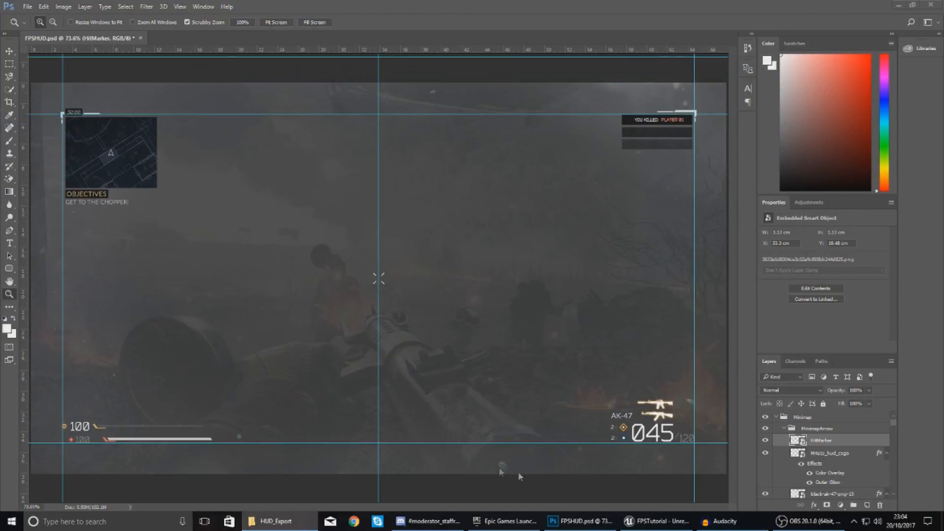
Step: Switch from Photoshop to the Unreal Engine FPSTutorial project window
{"action": "left_click", "coordinate": [653, 522]}
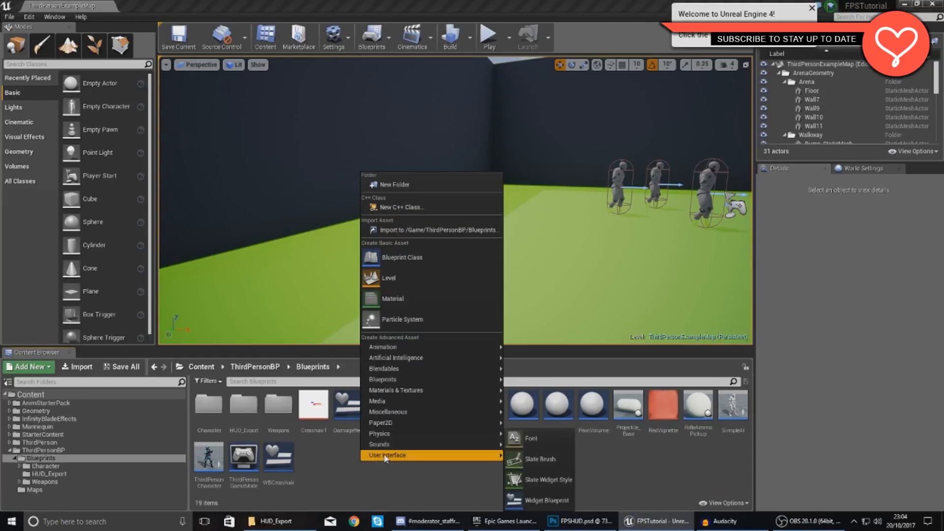
Step: Create a Widget Blueprint named Hitmarker in the Blueprints folder and open it
{"action": "left_click", "coordinate": [540, 501]}
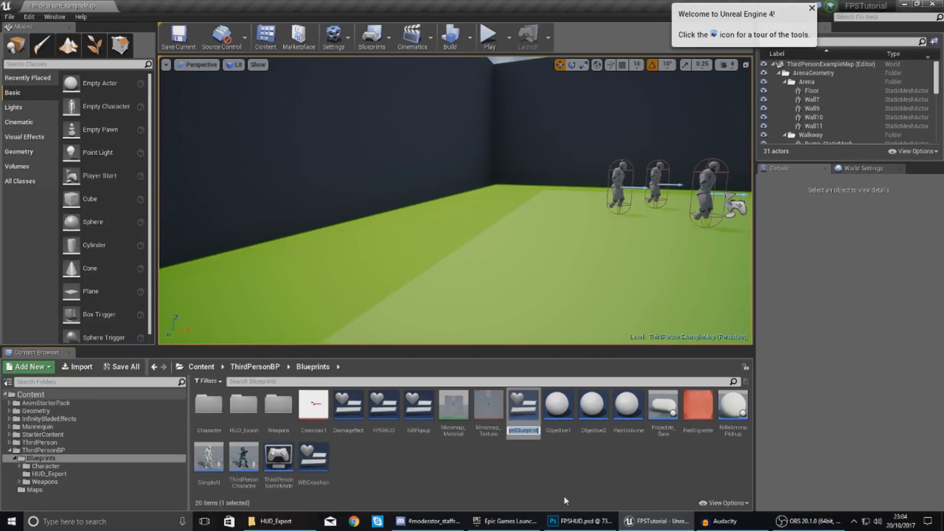
{"action": "mouse_move", "coordinate": [538, 486]}
{"action": "type", "text": "Hitma"}
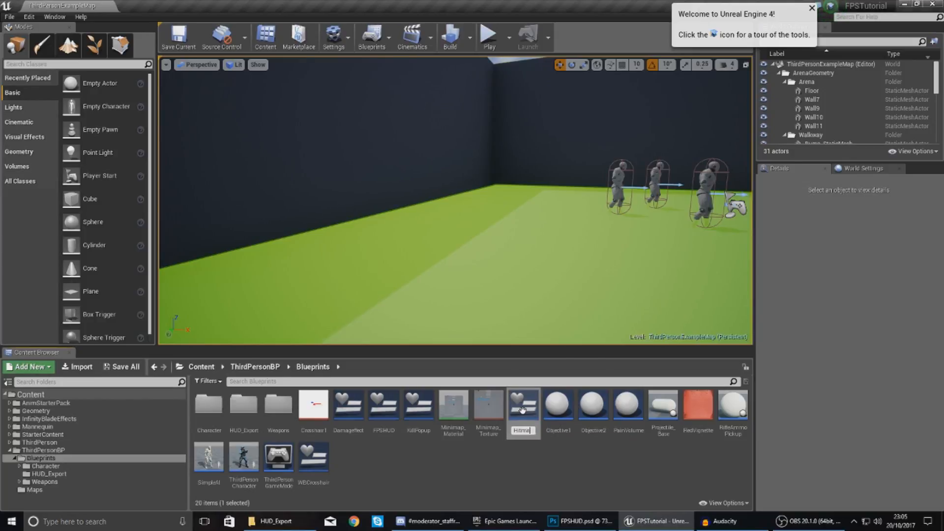
{"action": "double_click", "coordinate": [419, 403]}
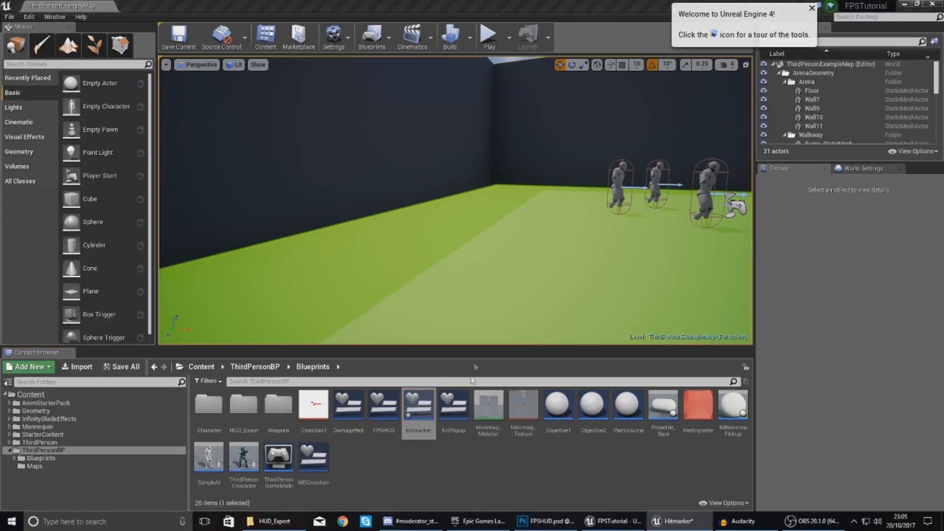
Step: Add an Image to the canvas using the HitMarker texture at 32×32 with opacity 0
{"action": "double_click", "coordinate": [417, 404]}
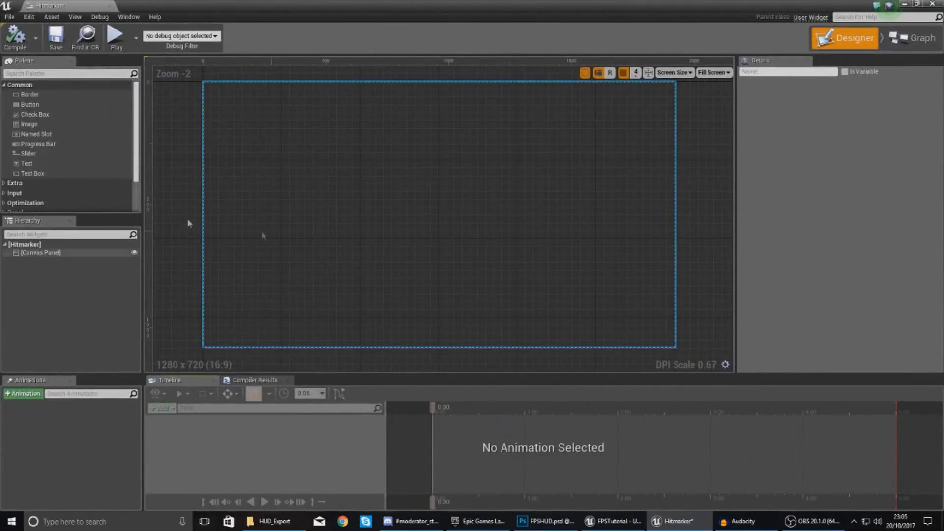
{"action": "left_click_drag", "start_coordinate": [28, 124], "coordinate": [433, 213]}
{"action": "type", "text": "hitmark"}
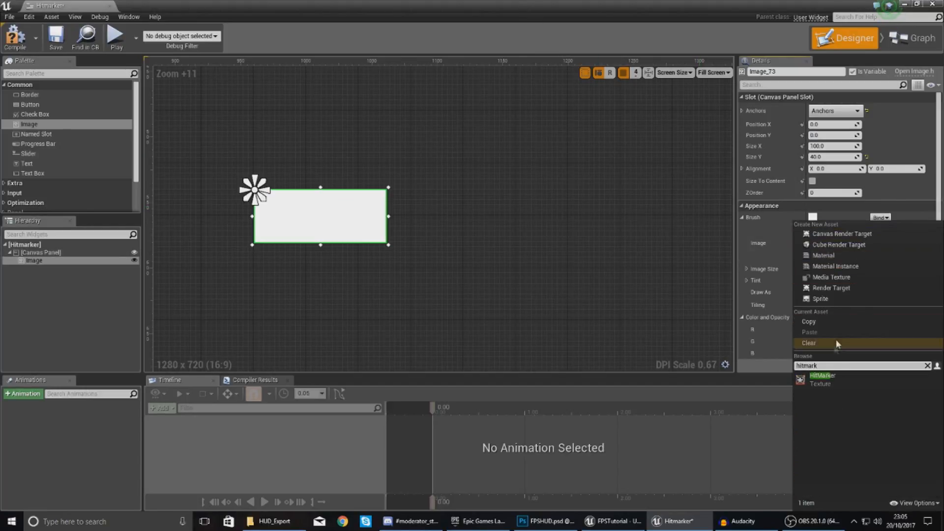
{"action": "left_click", "coordinate": [821, 379]}
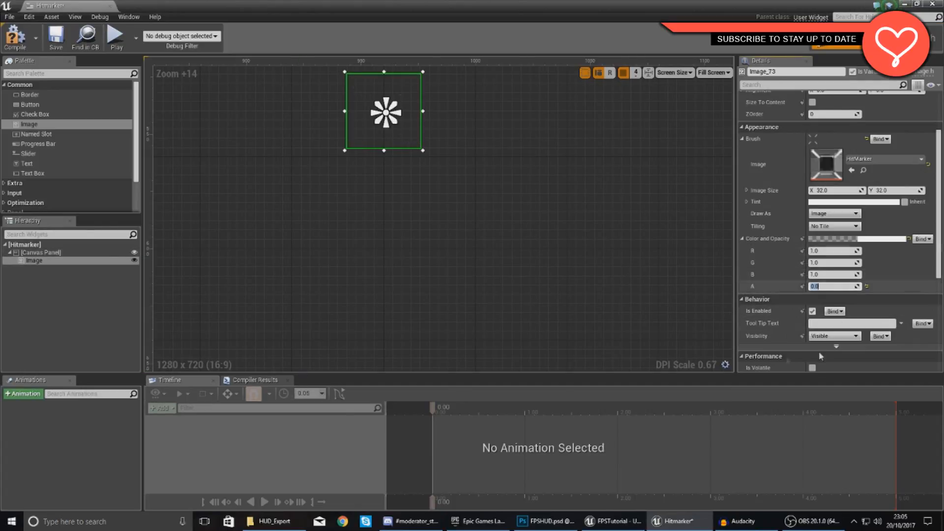
Step: Create a Fade animation with a Color and Opacity track on the hitmarker image
{"action": "left_click", "coordinate": [22, 394]}
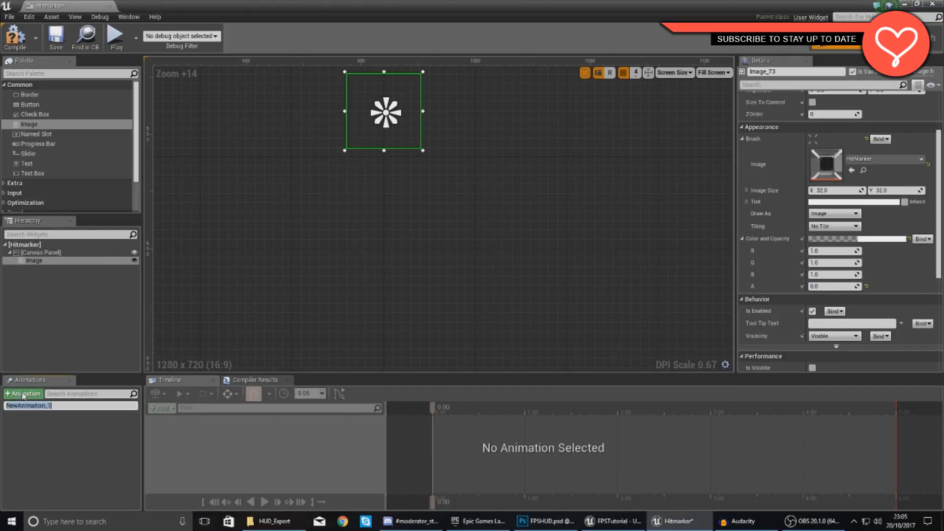
{"action": "type", "text": "Fade"}
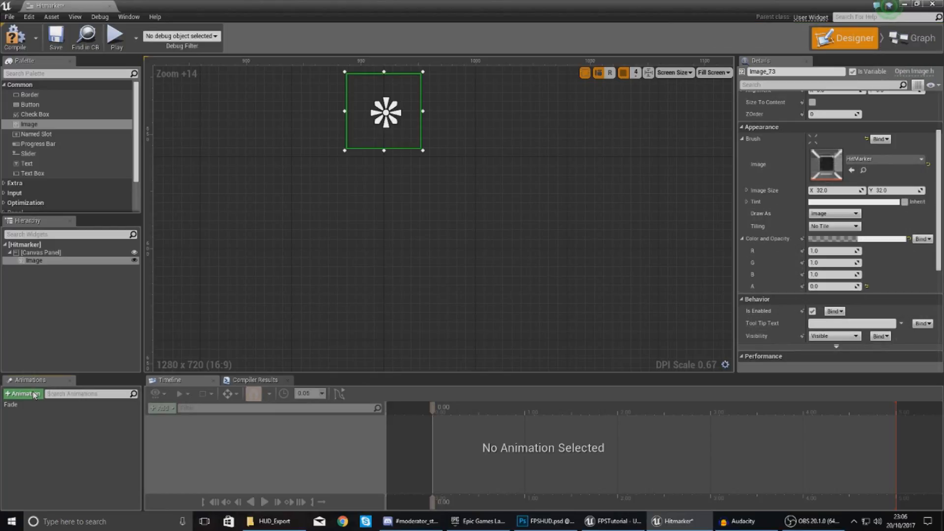
{"action": "left_click", "coordinate": [160, 407]}
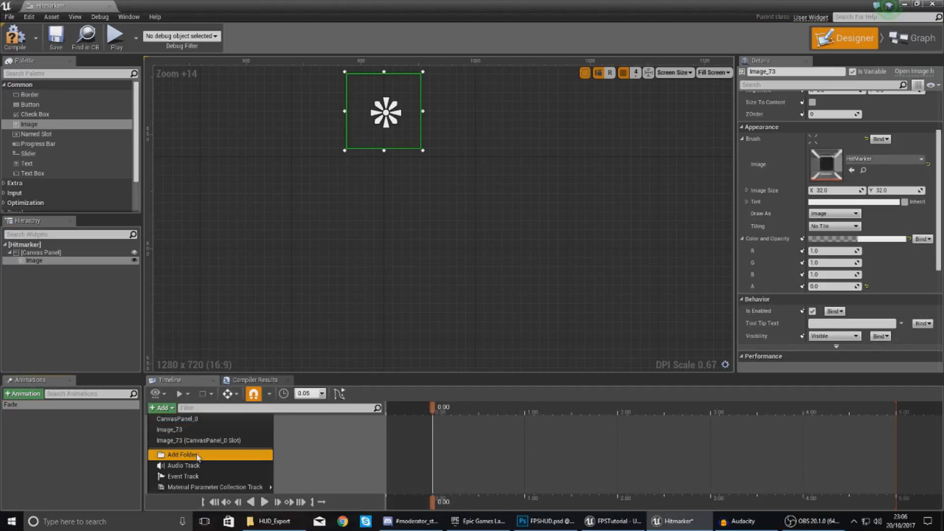
{"action": "left_click", "coordinate": [170, 429]}
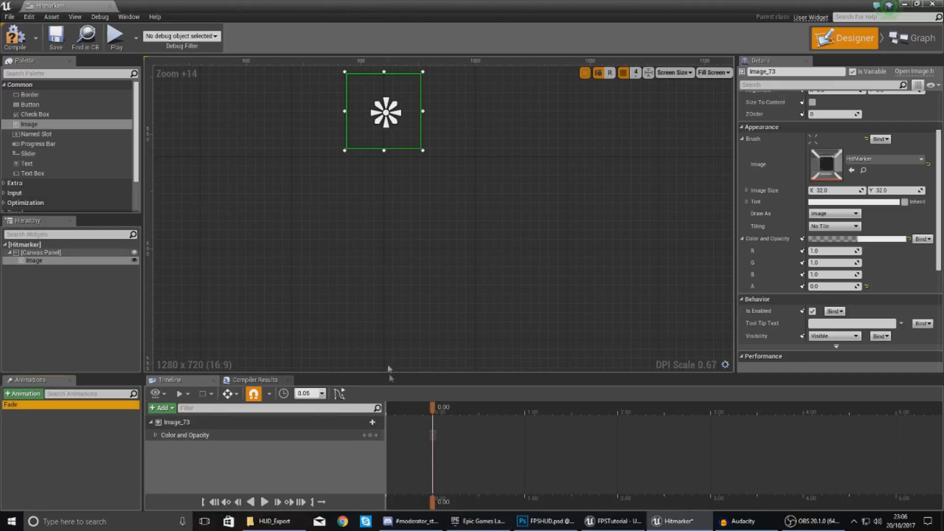
{"action": "left_click", "coordinate": [155, 435]}
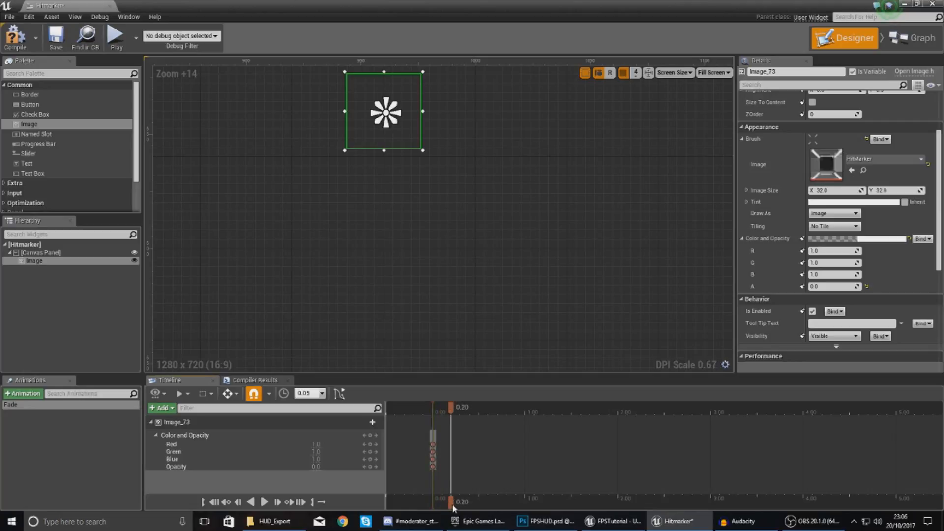
Step: Key the image opacity at 0, 0.15 and 0.30 seconds so it rises then falls
{"action": "left_click_drag", "start_coordinate": [451, 500], "coordinate": [459, 501]}
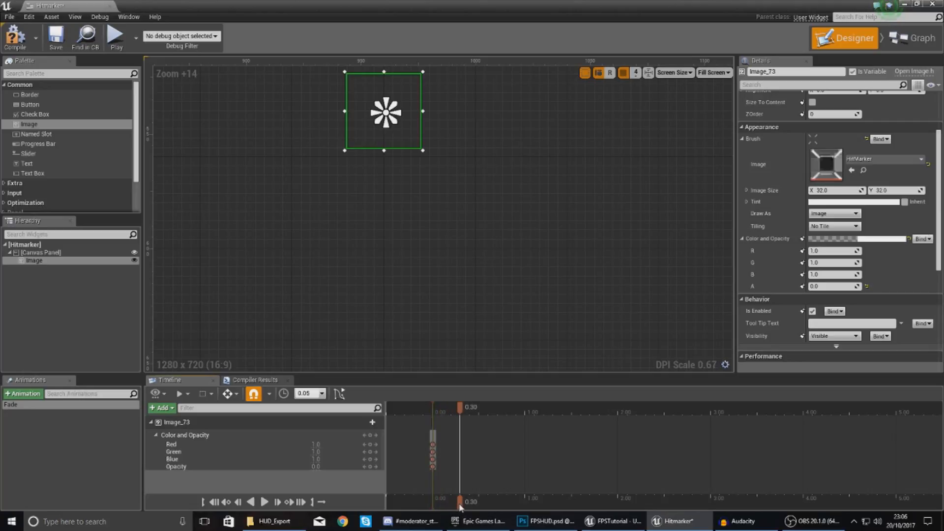
{"action": "left_click_drag", "start_coordinate": [459, 502], "coordinate": [480, 502]}
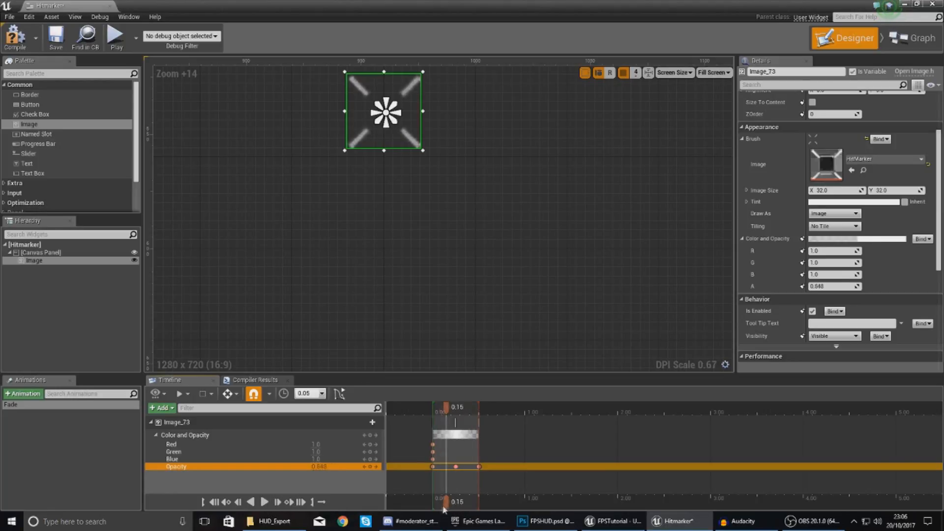
{"action": "left_click", "coordinate": [911, 38]}
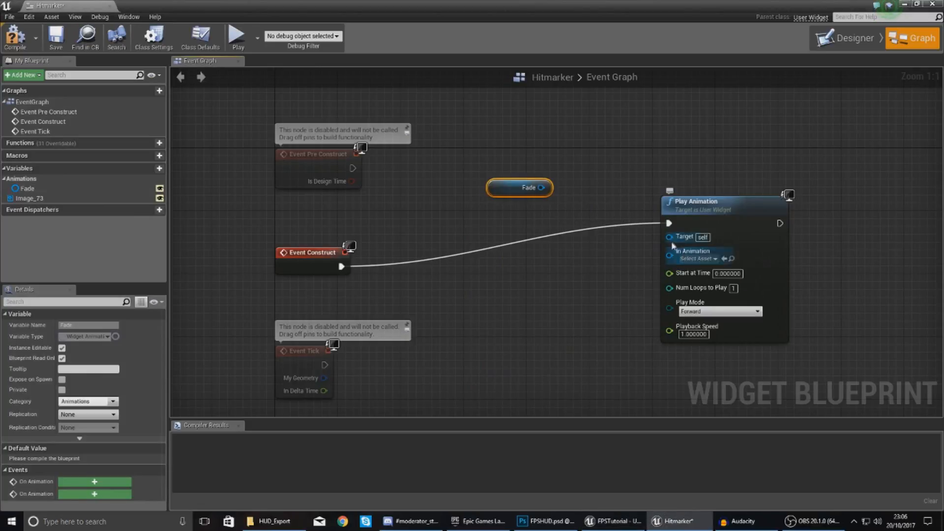
Step: Play Fade on construct, Delay 1 second, Remove from Parent, and compile Hitmarker
{"action": "left_click_drag", "start_coordinate": [547, 187], "coordinate": [669, 251]}
{"action": "type", "text": "de"}
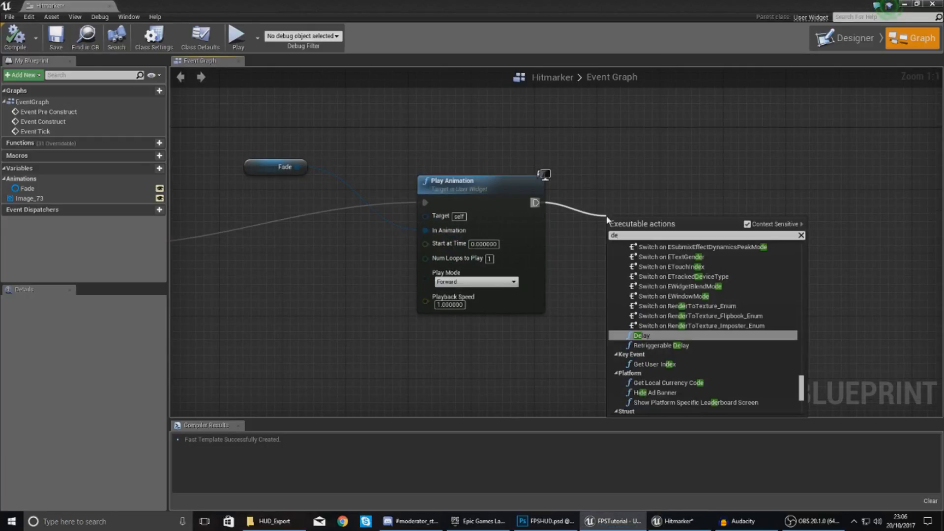
{"action": "left_click", "coordinate": [640, 335]}
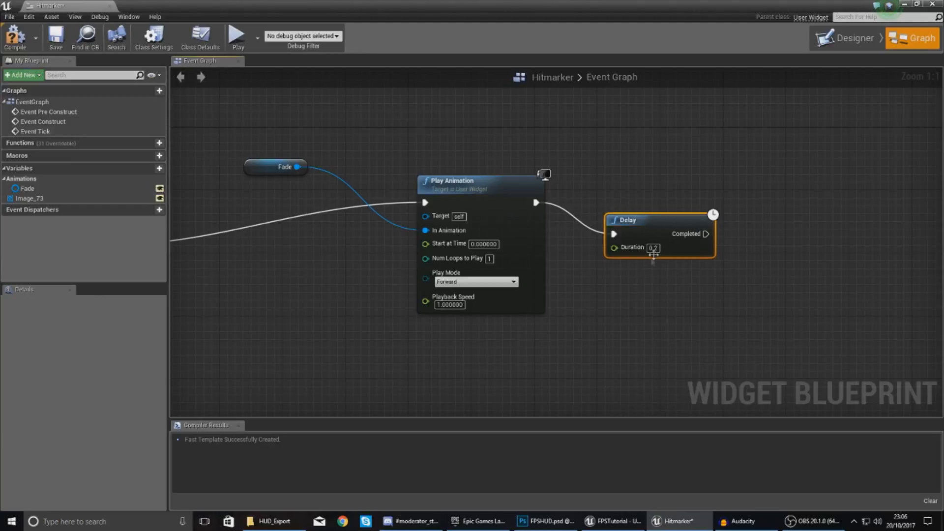
{"action": "type", "text": "1"}
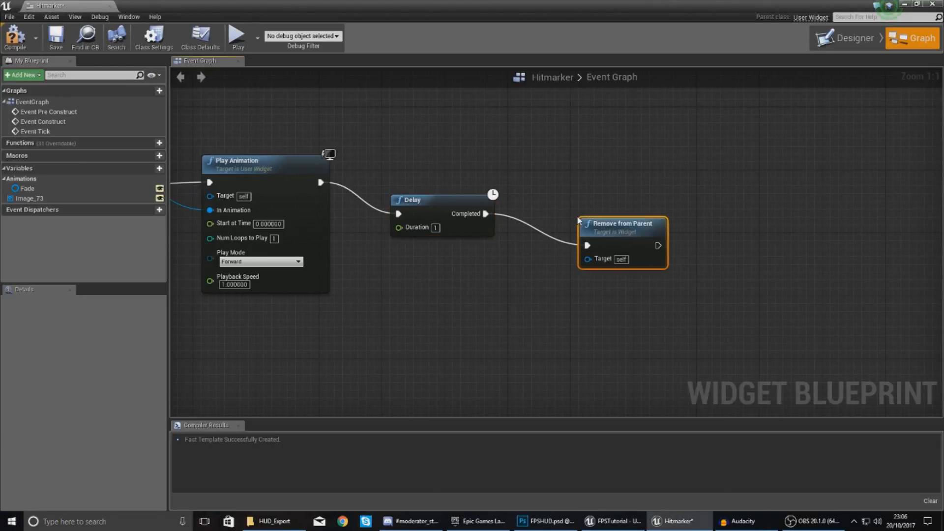
{"action": "left_click", "coordinate": [15, 37]}
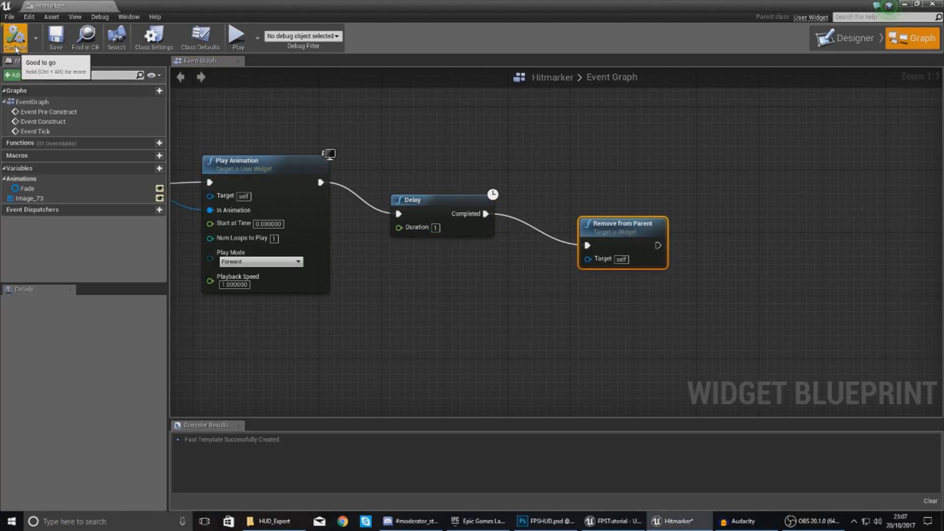
{"action": "mouse_move", "coordinate": [111, 8]}
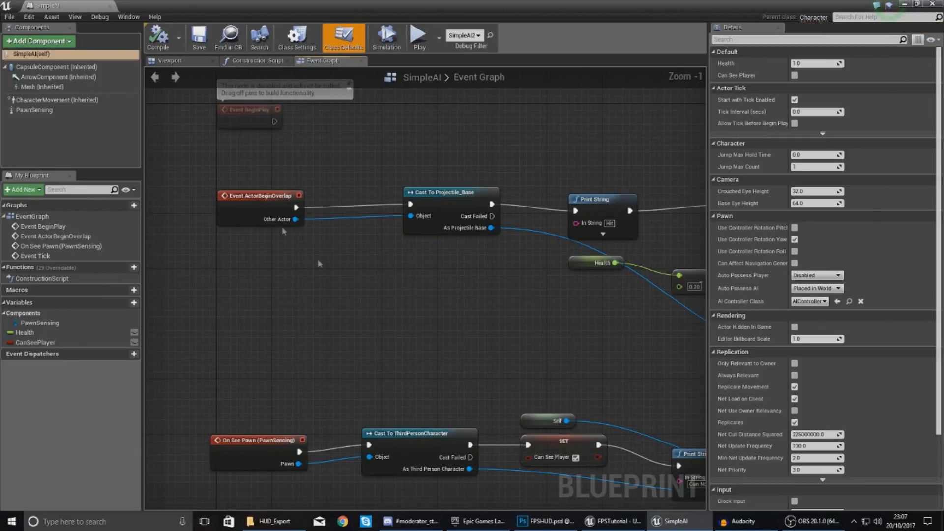
{"action": "mouse_move", "coordinate": [498, 242]}
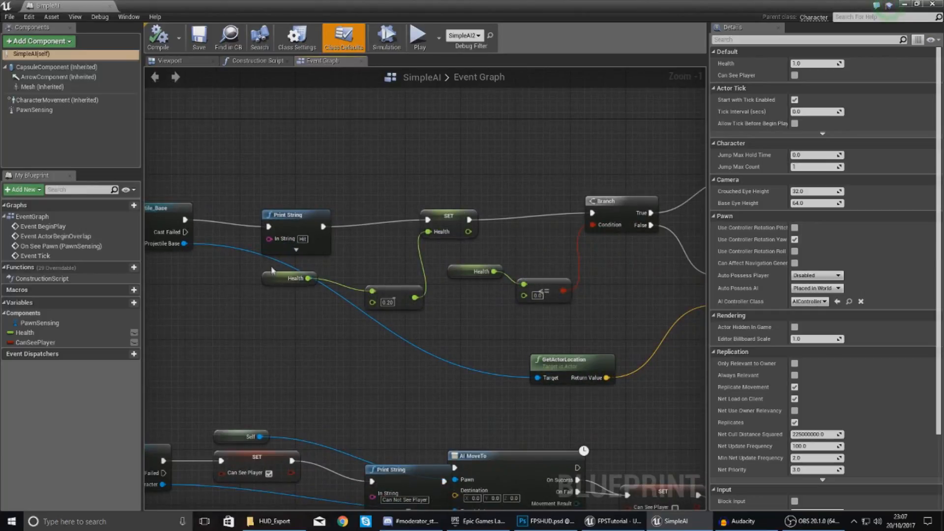
Step: After Cast To Projectile_Base in SimpleAI, add a Create Widget node and a follow-up from its Return Value
{"action": "left_click", "coordinate": [295, 214]}
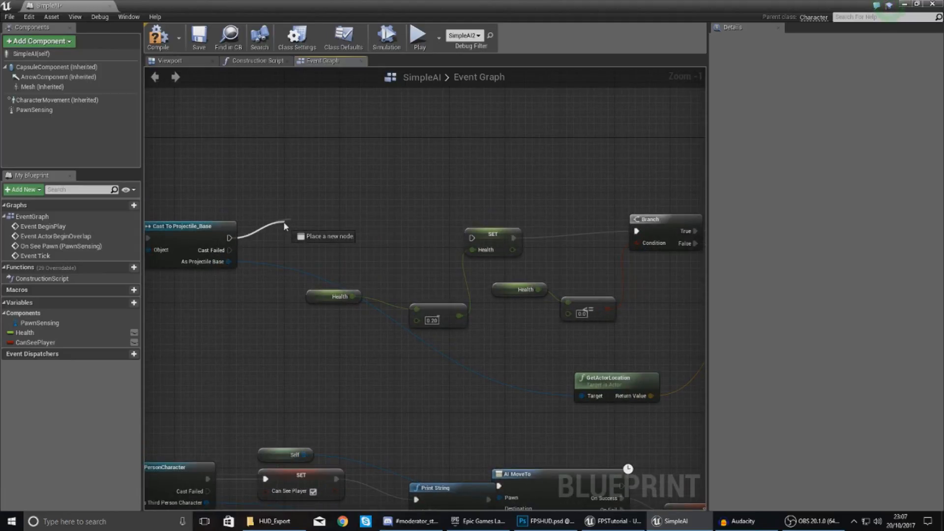
{"action": "type", "text": "create w"}
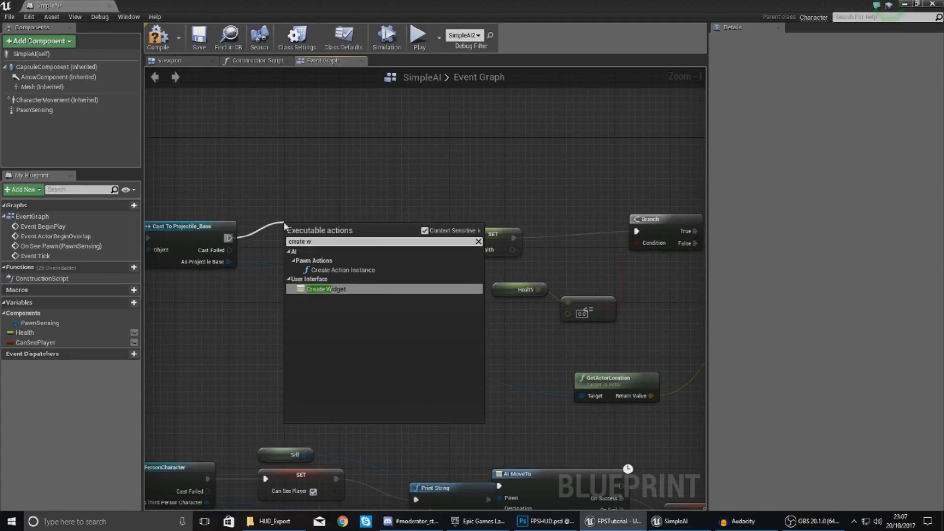
{"action": "left_click", "coordinate": [326, 289]}
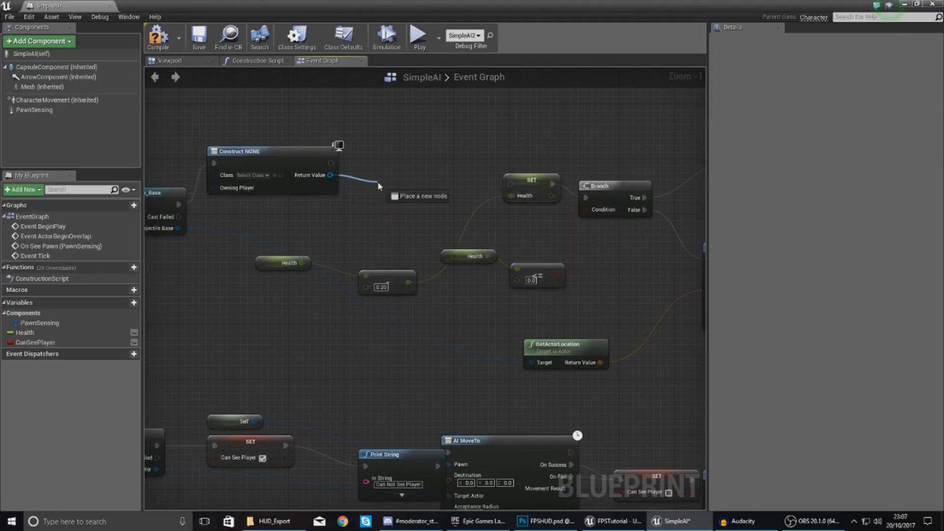
{"action": "left_click", "coordinate": [422, 196]}
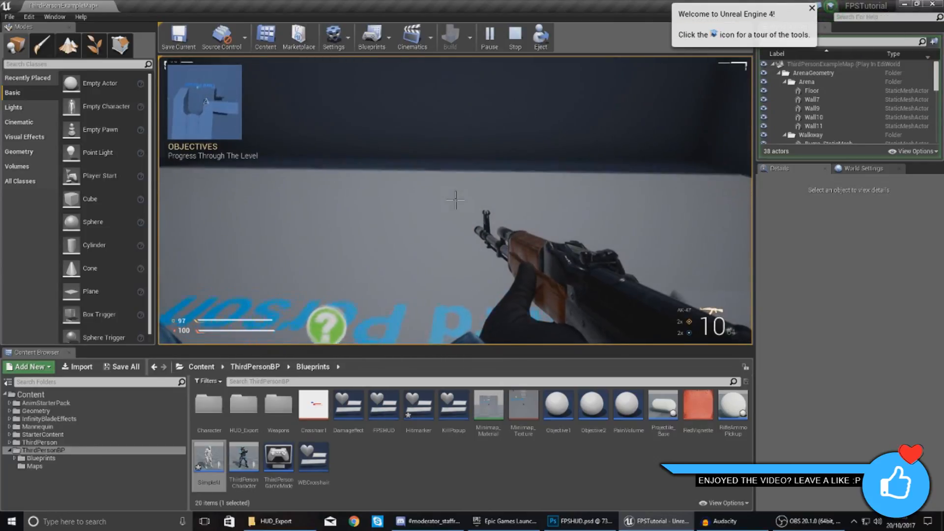
Step: Stop the in-editor play session after shooting the AI to see the hitmarker
{"action": "left_click", "coordinate": [514, 37]}
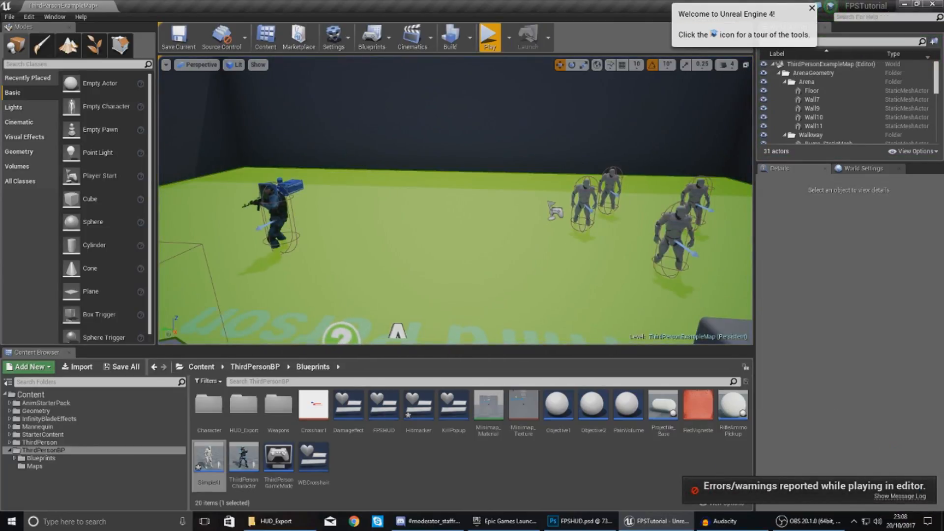